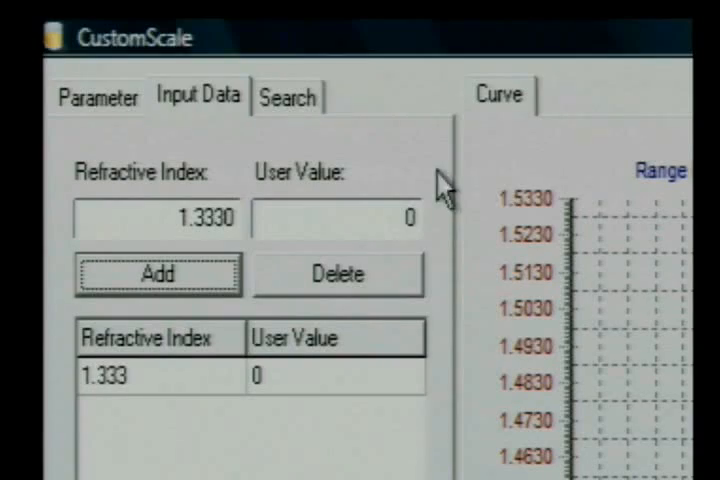
Step: Add refractive index/user value pairs such as 1.34 at 5, up to 1.3684 at 20, and plot them
left_click(335, 218)
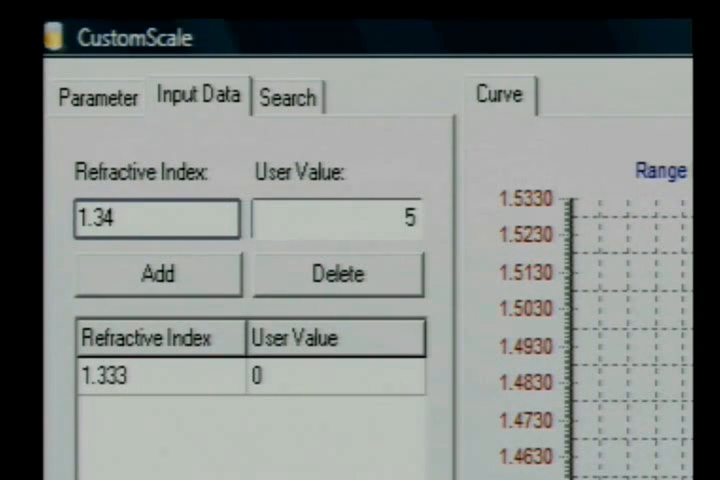
left_click(157, 274)
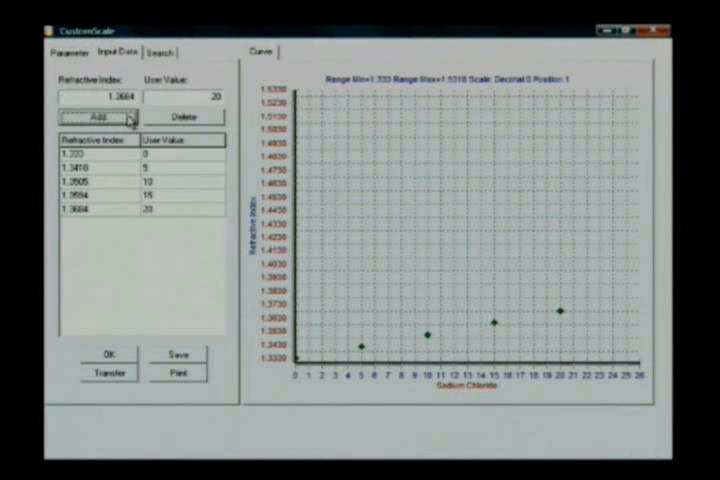
left_click(100, 96)
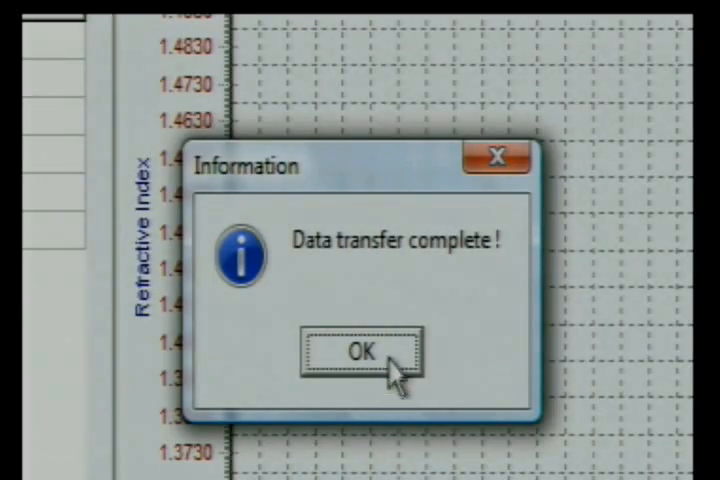
Step: Acknowledge the 'Data transfer complete!' notice after sending the scale to the refractometer
left_click(358, 352)
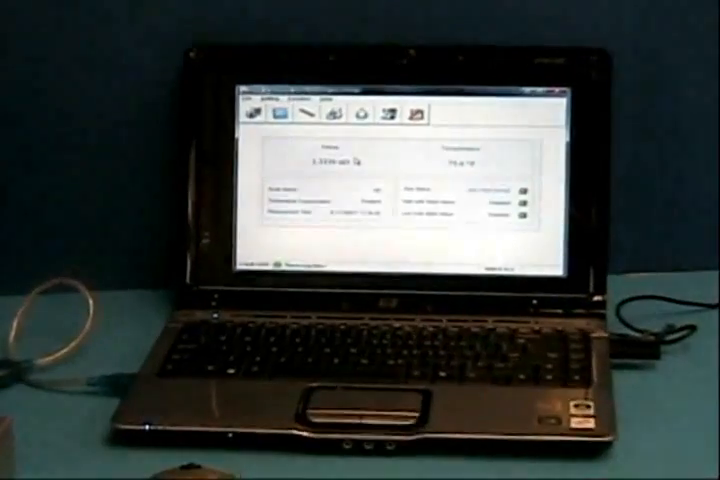